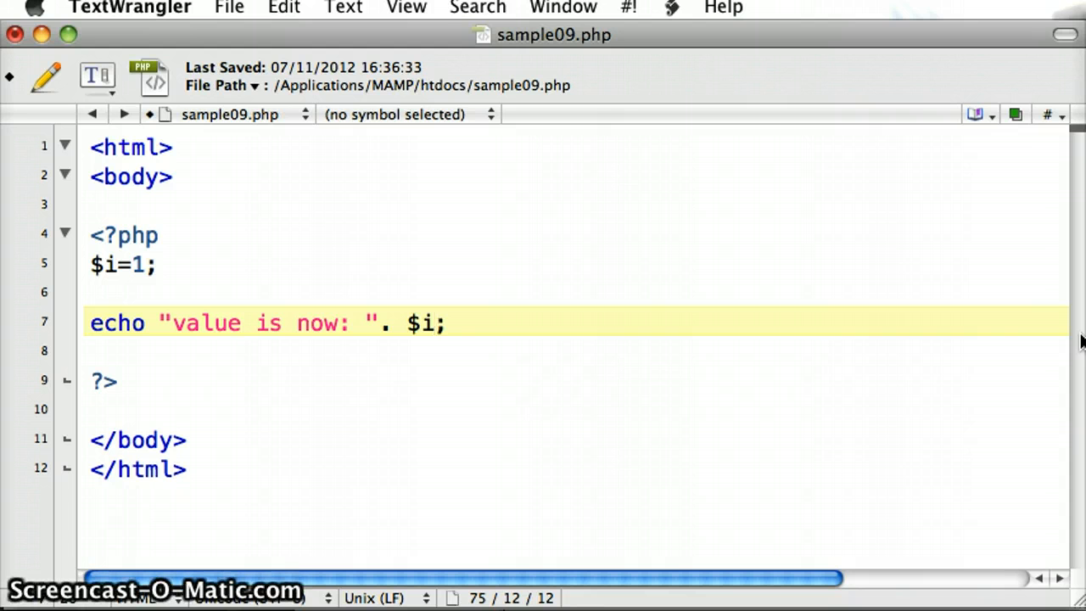
# Add while($i<=10){ on a new line above the echo statement
pyautogui.click(434, 323)
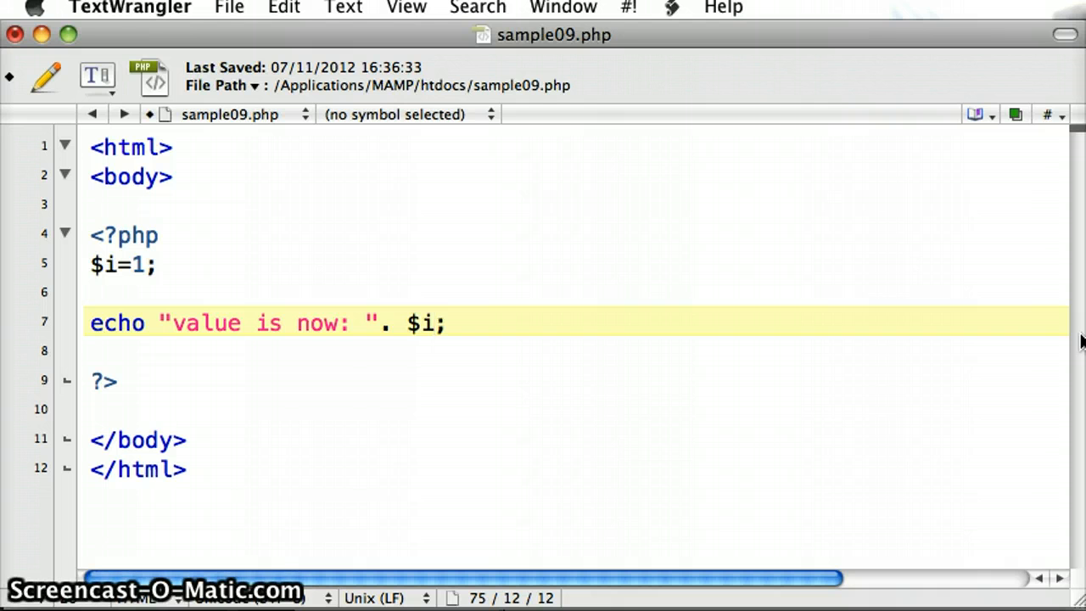
pyautogui.click(435, 323)
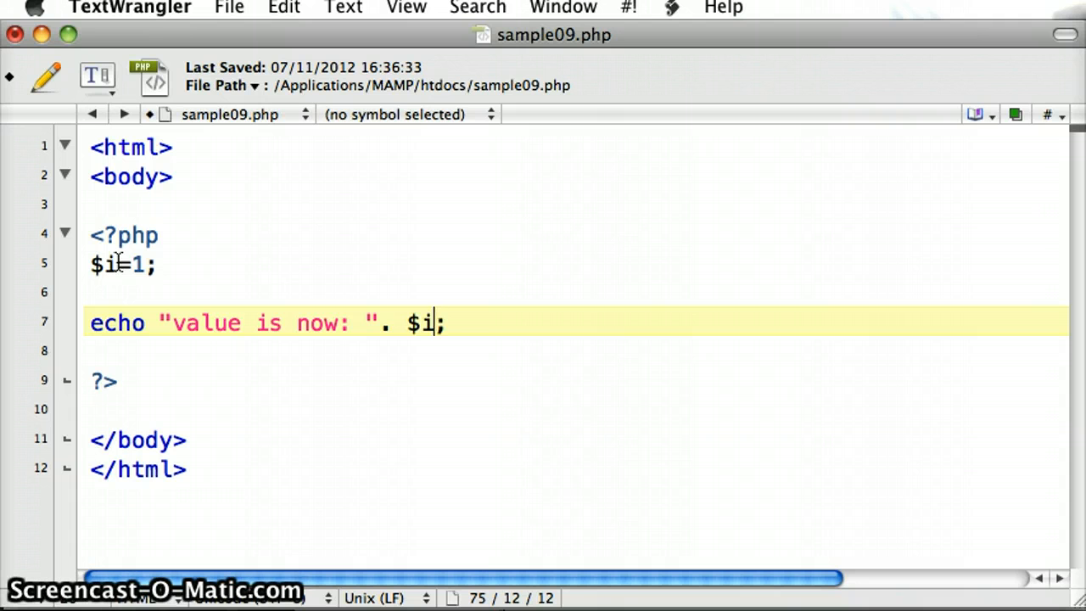
pyautogui.moveTo(511, 349)
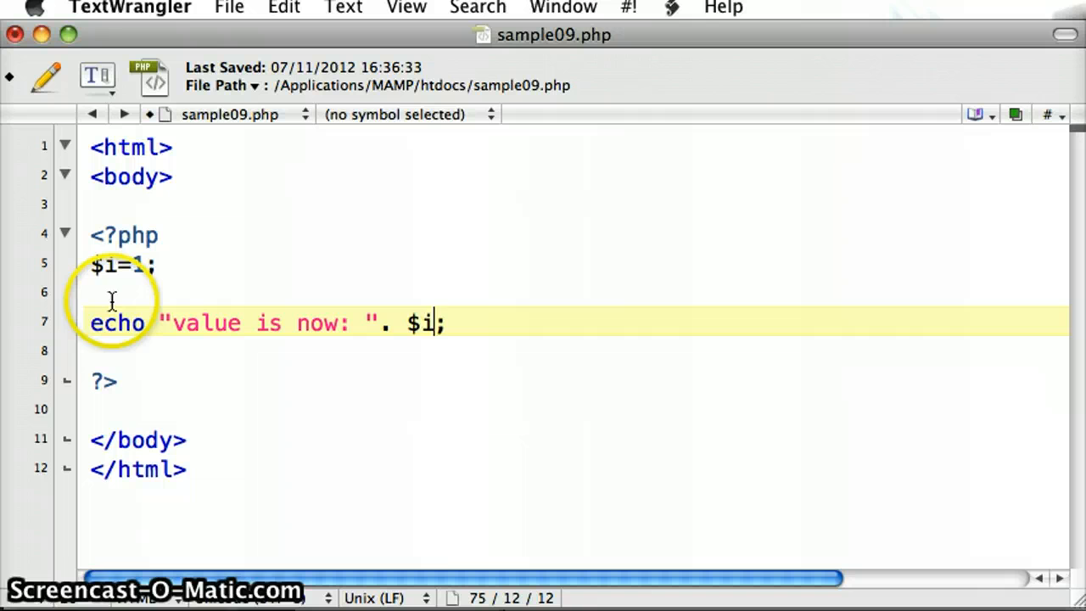
pyautogui.press('Return')
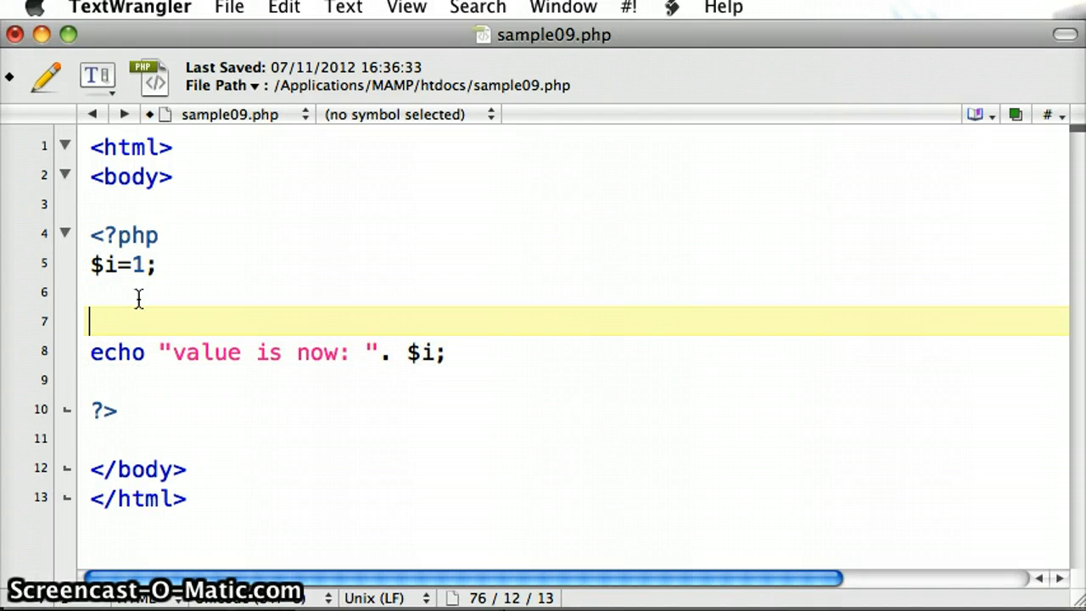
pyautogui.write('while')
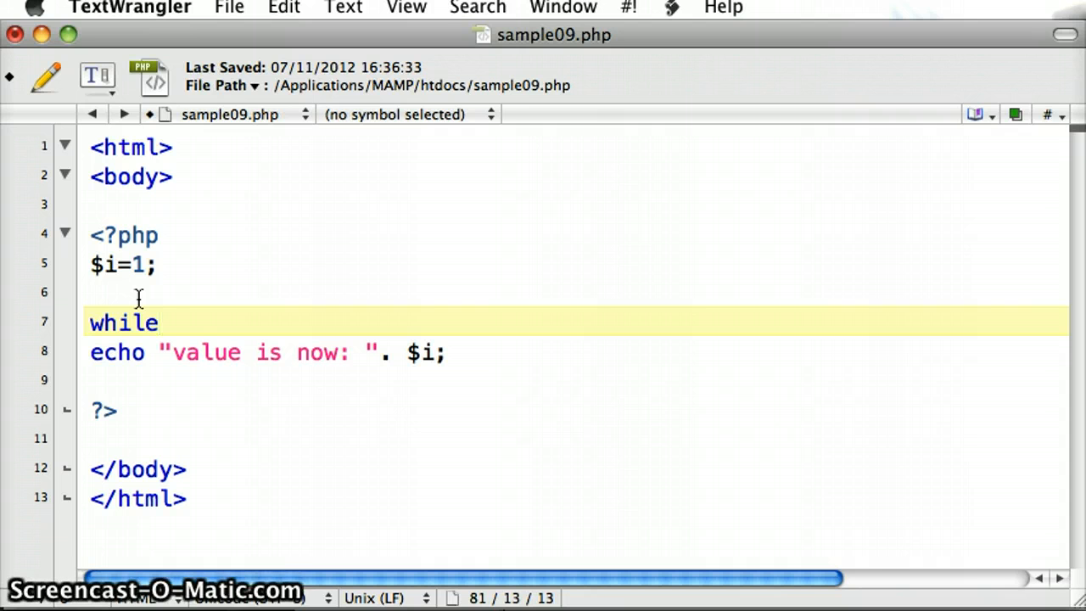
pyautogui.write('(')
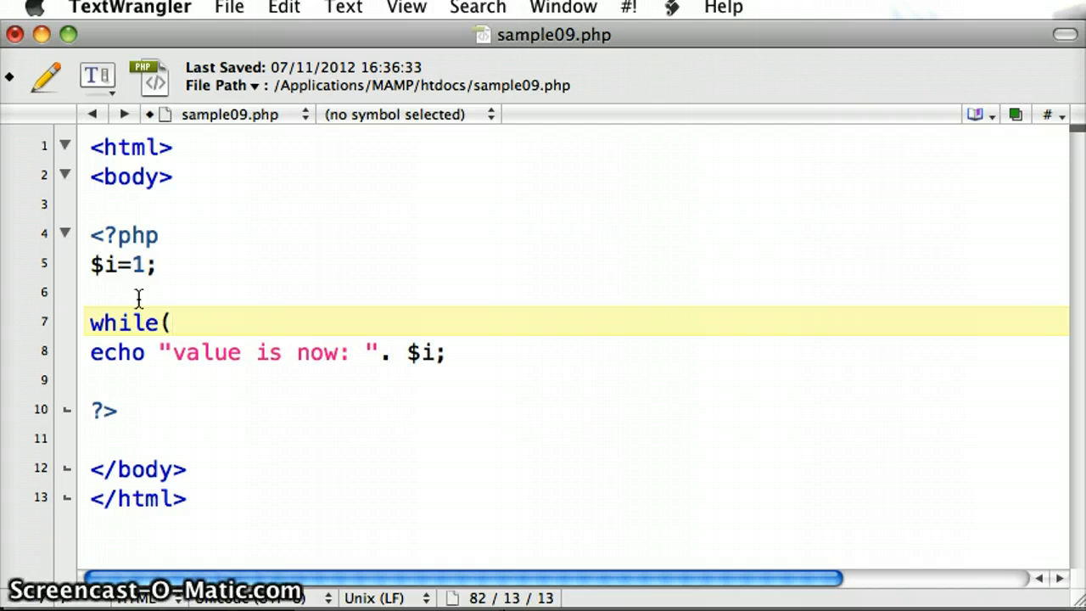
pyautogui.click(173, 323)
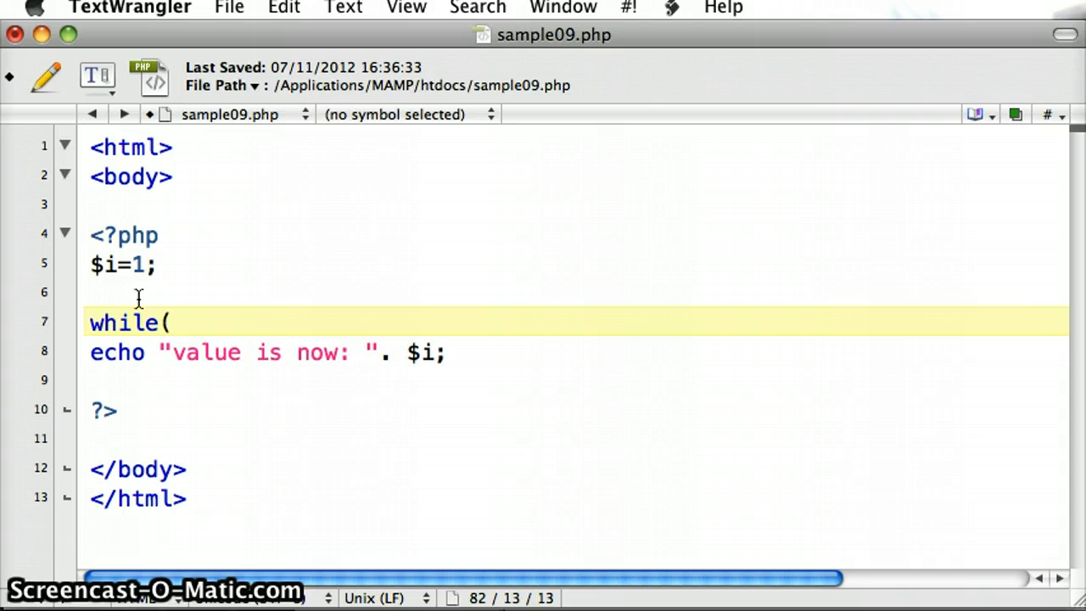
pyautogui.write('$i')
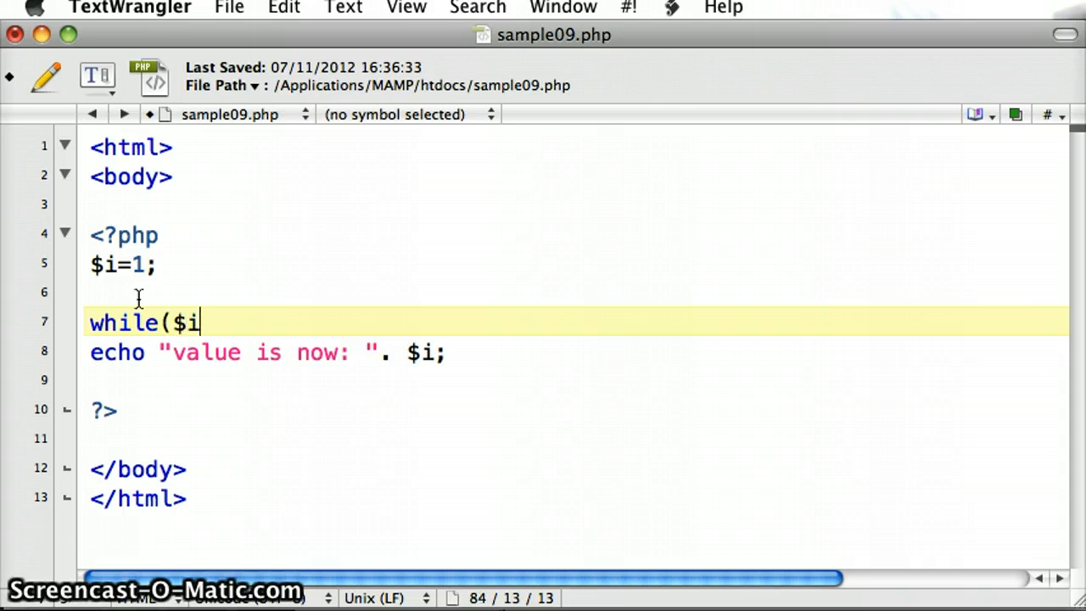
pyautogui.write('<=1')
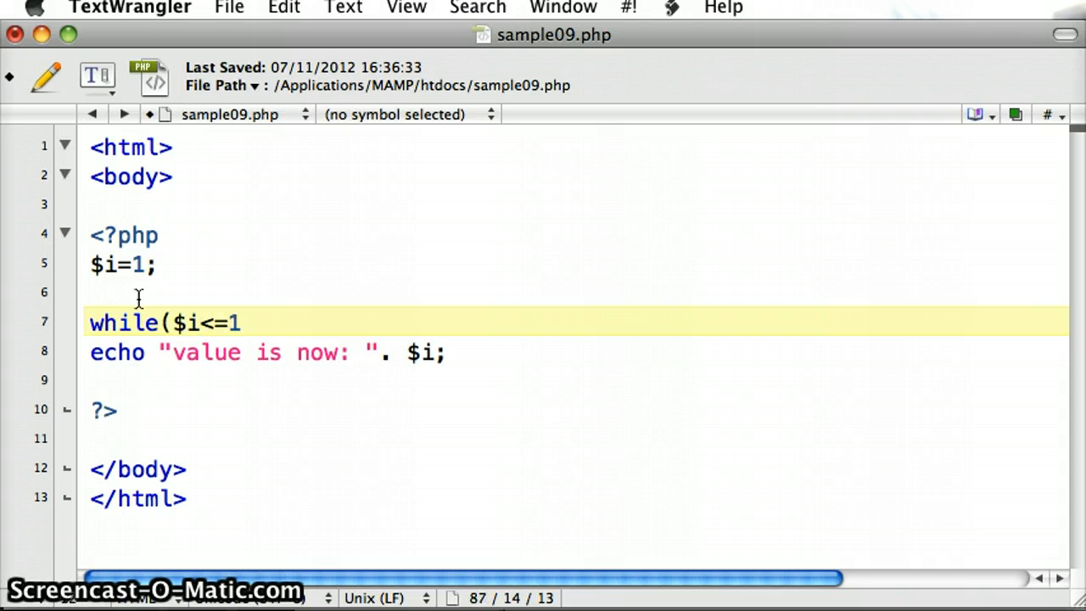
pyautogui.write('0)')
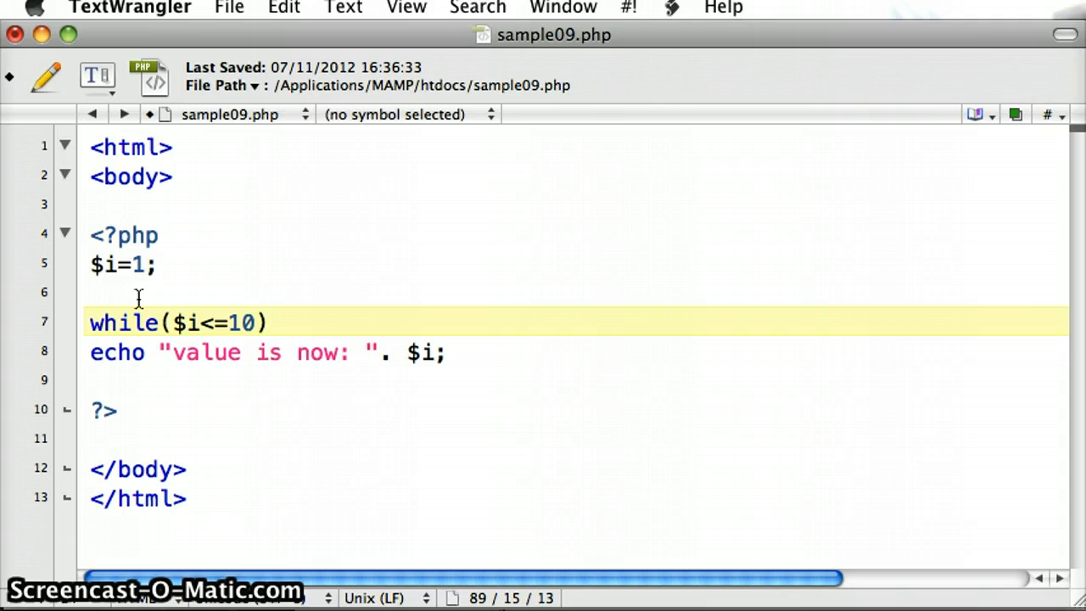
pyautogui.write('{')
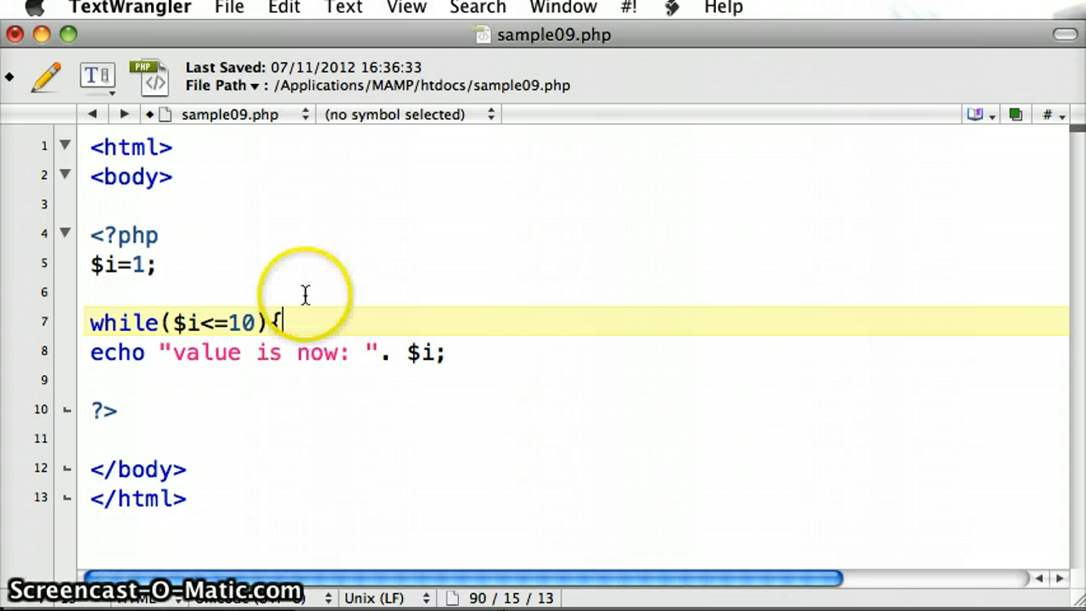
# Close the loop with } on a new line after the echo statement
pyautogui.press('Return')
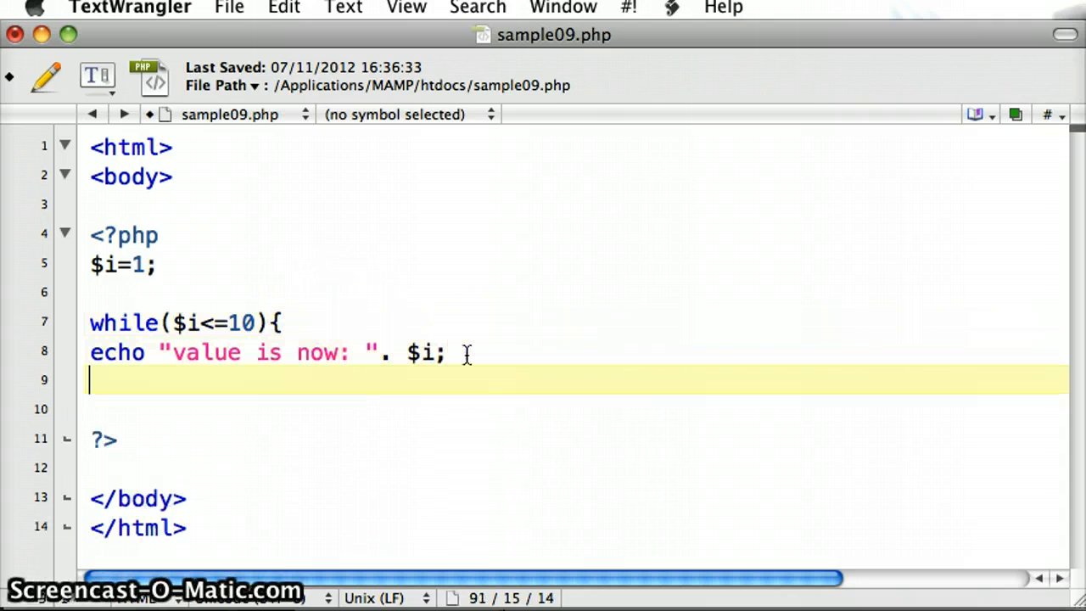
pyautogui.write('}')
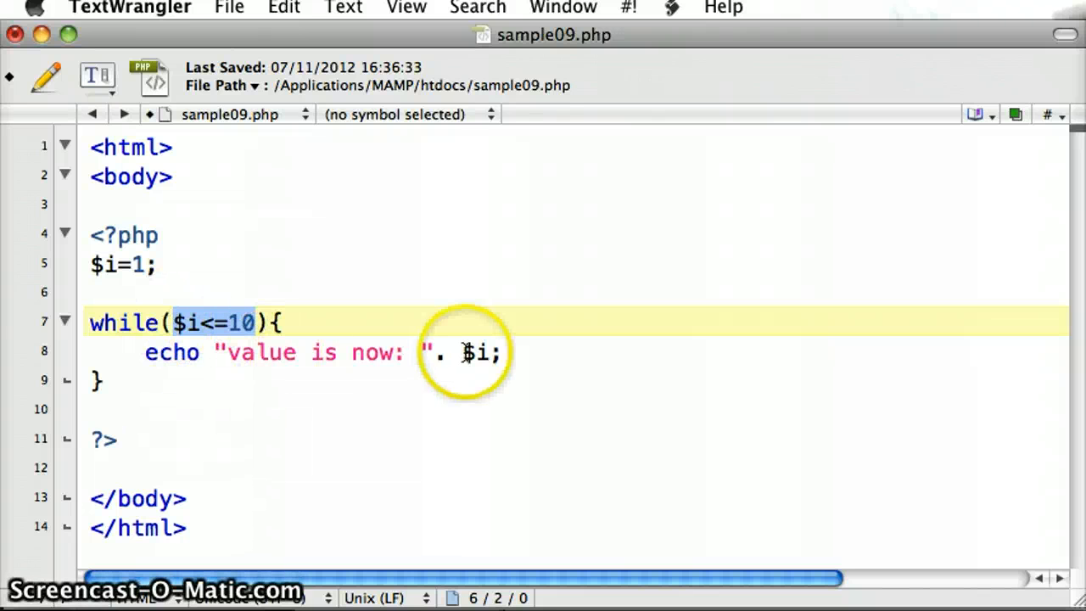
# Add $i++; on a new line after the echo inside the loop body
pyautogui.click(505, 351)
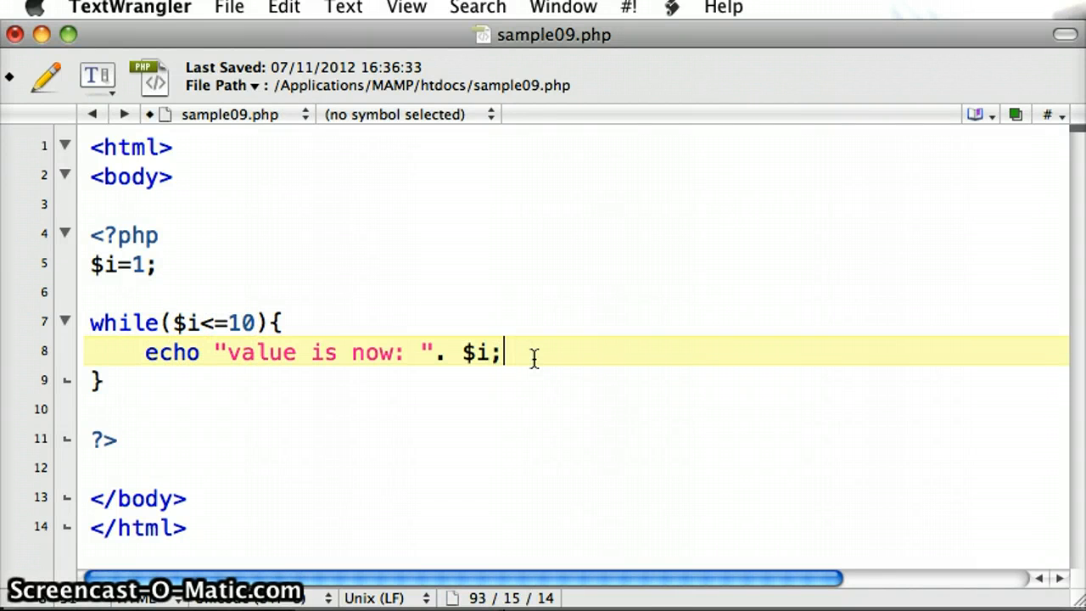
pyautogui.press('Return')
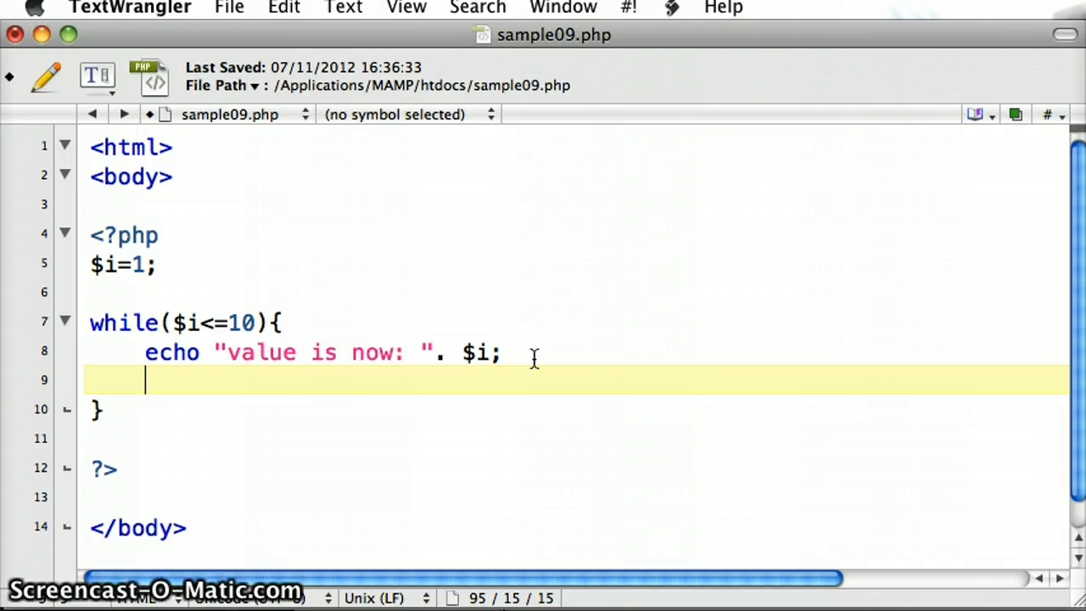
pyautogui.write('$')
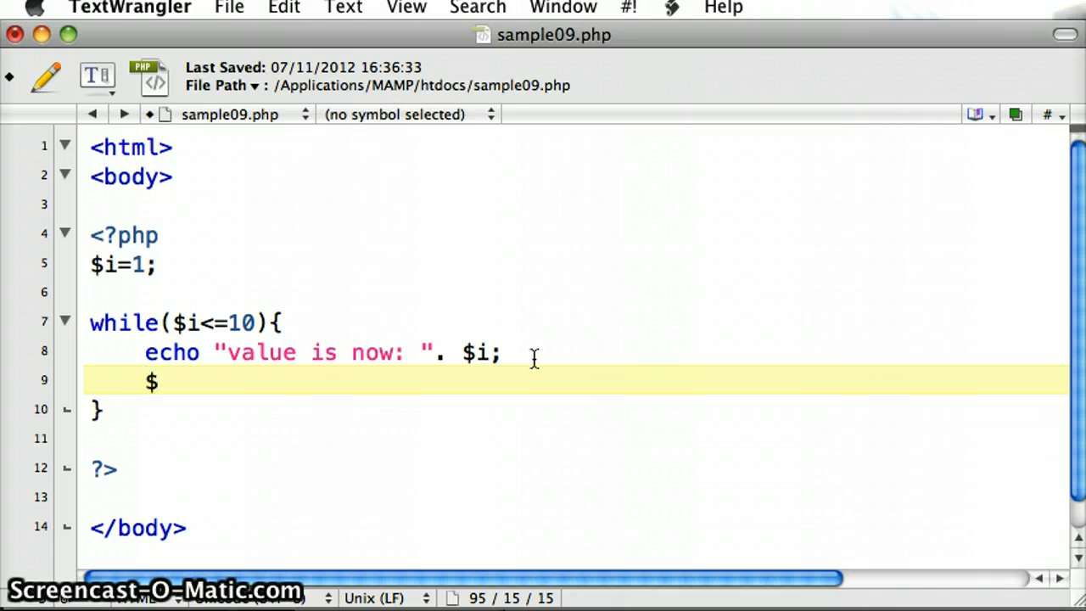
pyautogui.write('i')
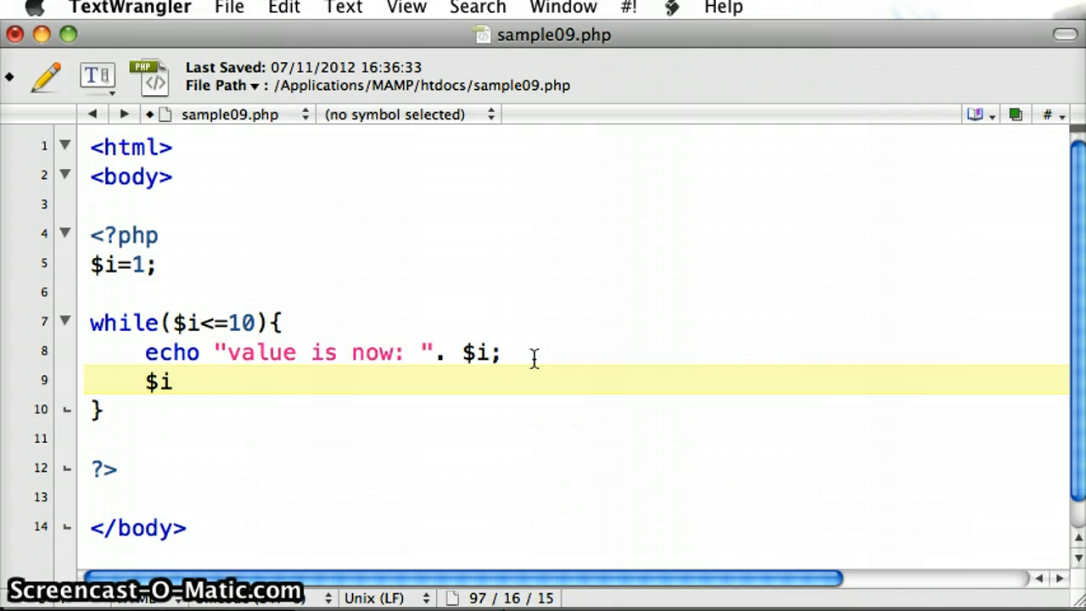
pyautogui.write('++')
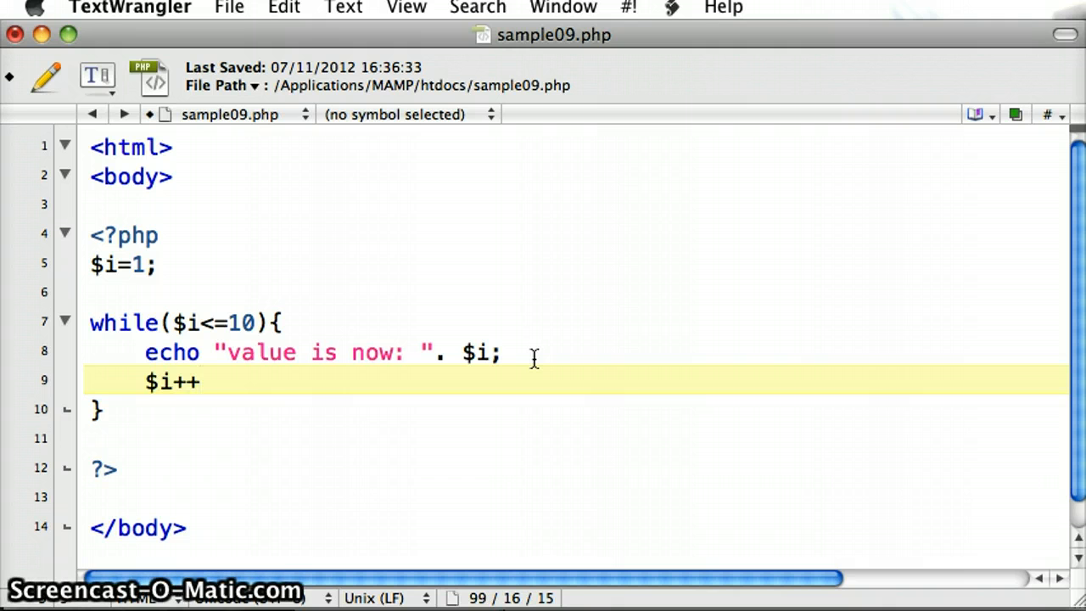
pyautogui.write(';')
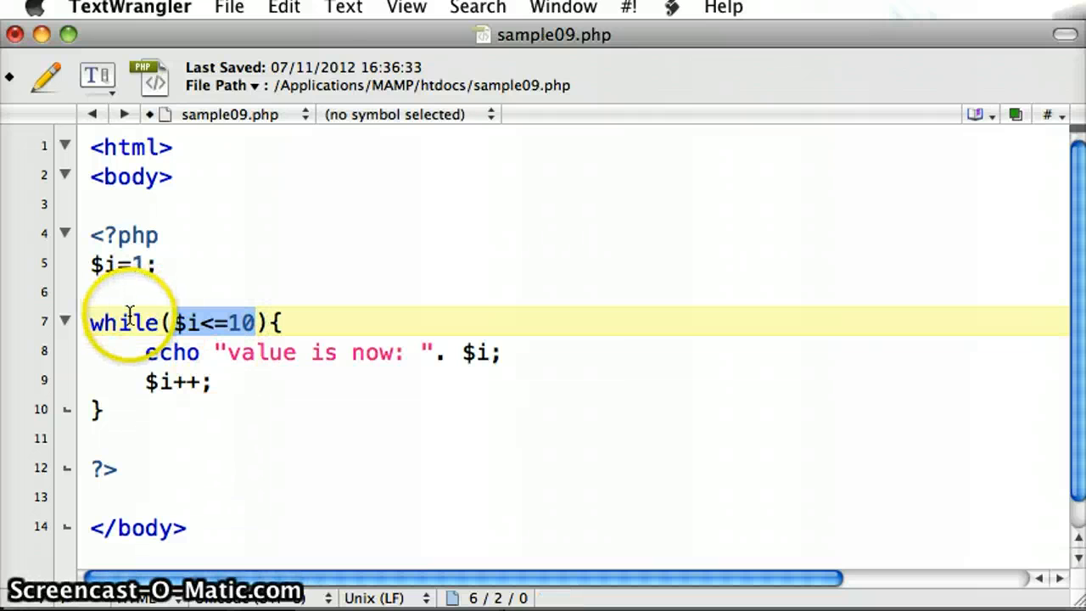
pyautogui.moveTo(204, 326)
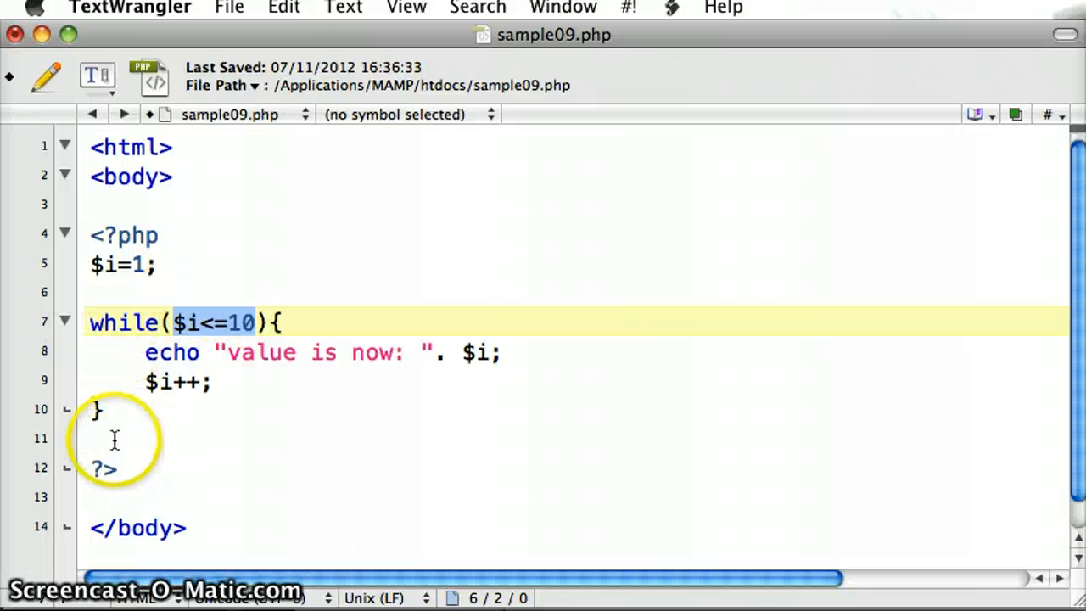
# Switch to Firefox and load sample09.php from the localhost index listing
pyautogui.click(111, 438)
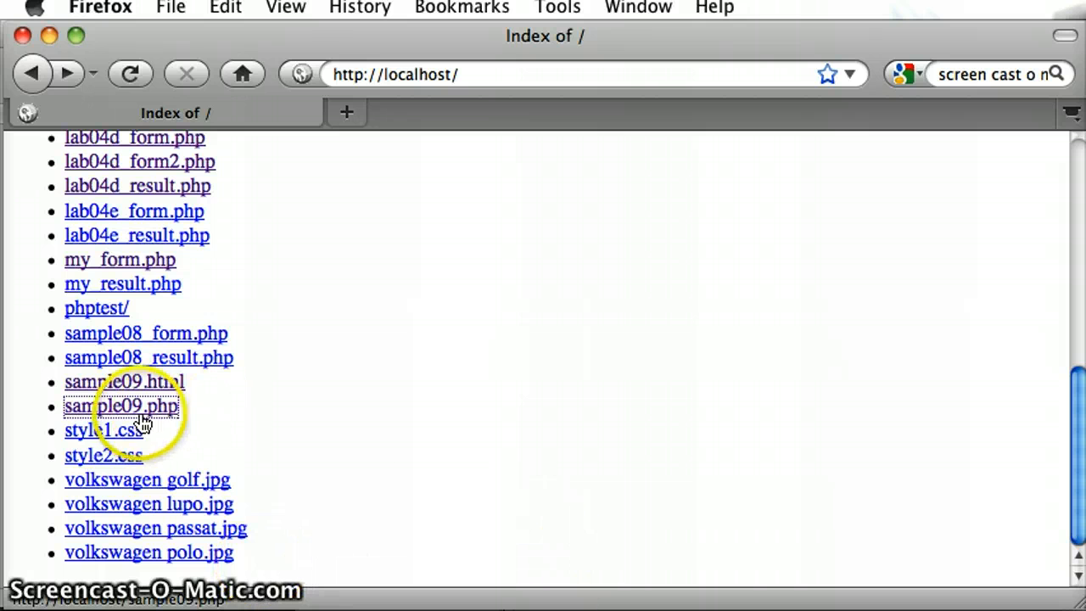
pyautogui.click(119, 405)
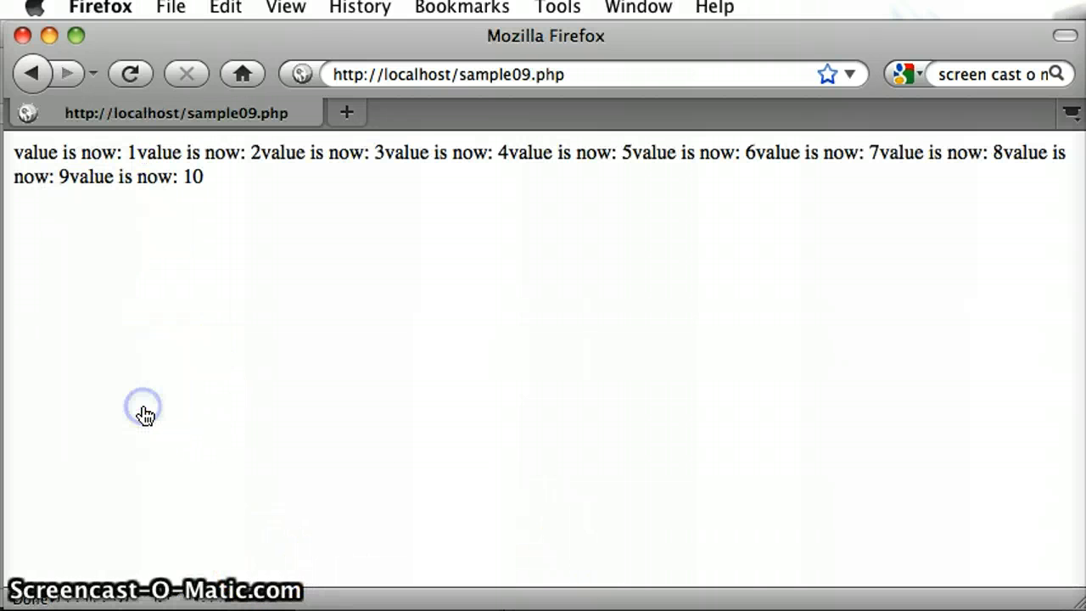
pyautogui.moveTo(115, 161)
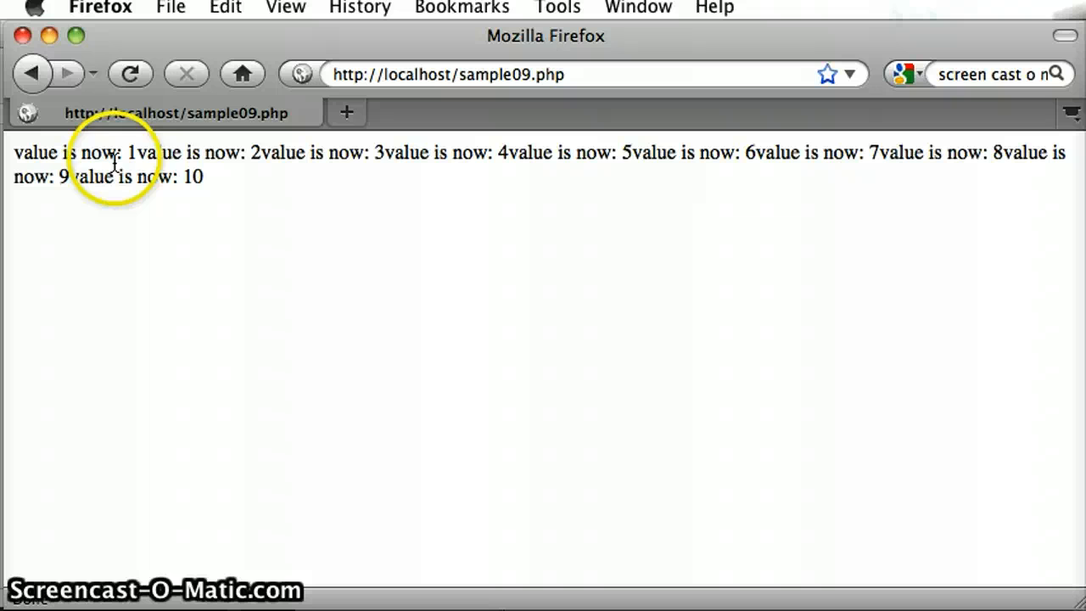
pyautogui.moveTo(1055, 166)
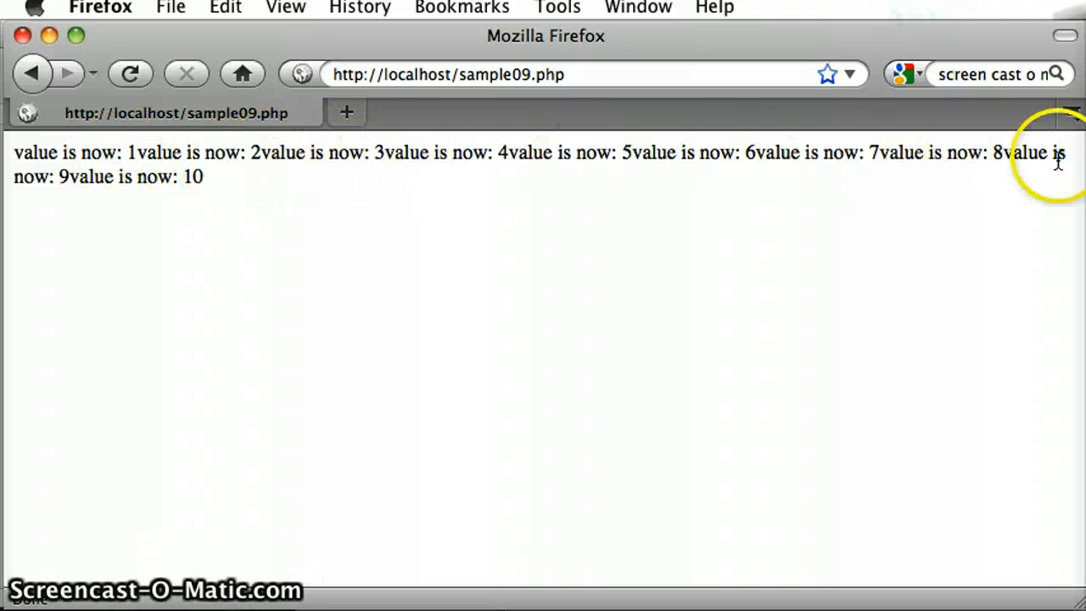
pyautogui.moveTo(687, 210)
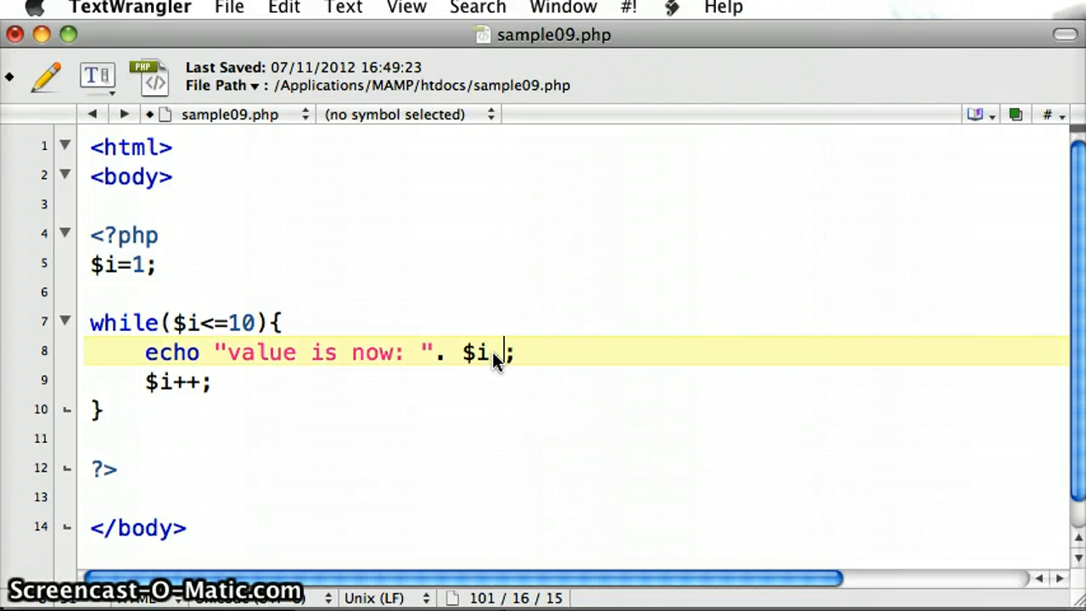
# Append "<br/>" after $i in the echo statement so each value gets a line break
pyautogui.write('"')
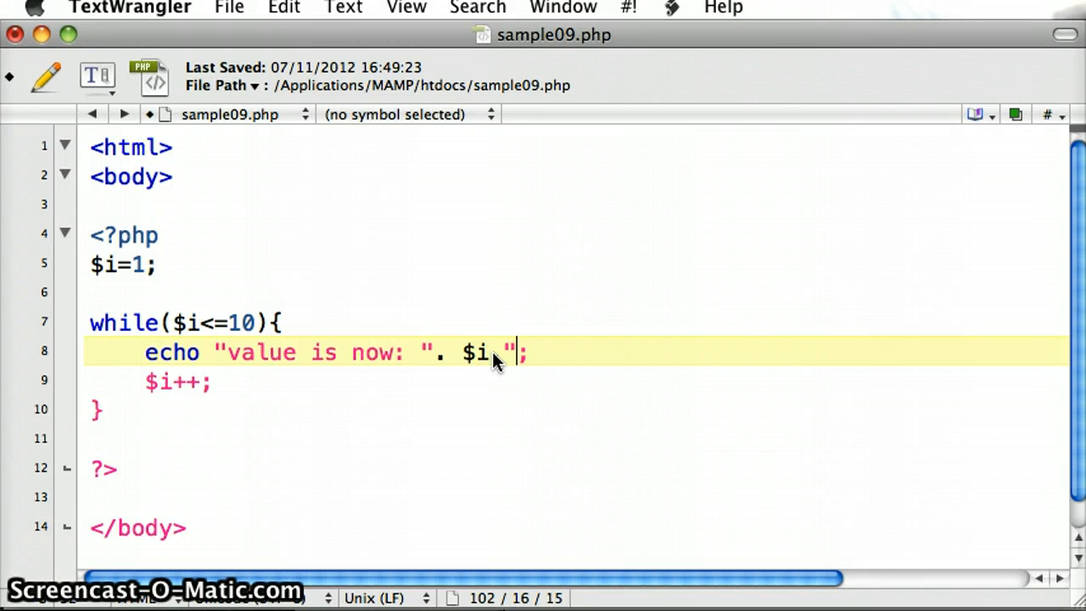
pyautogui.write('<br/>')
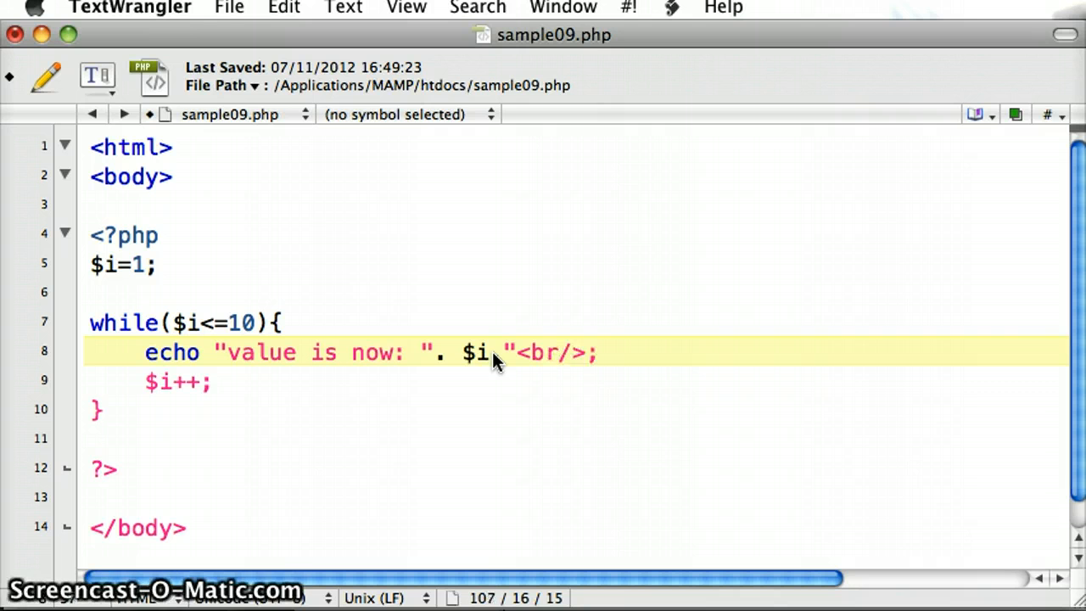
pyautogui.write('"')
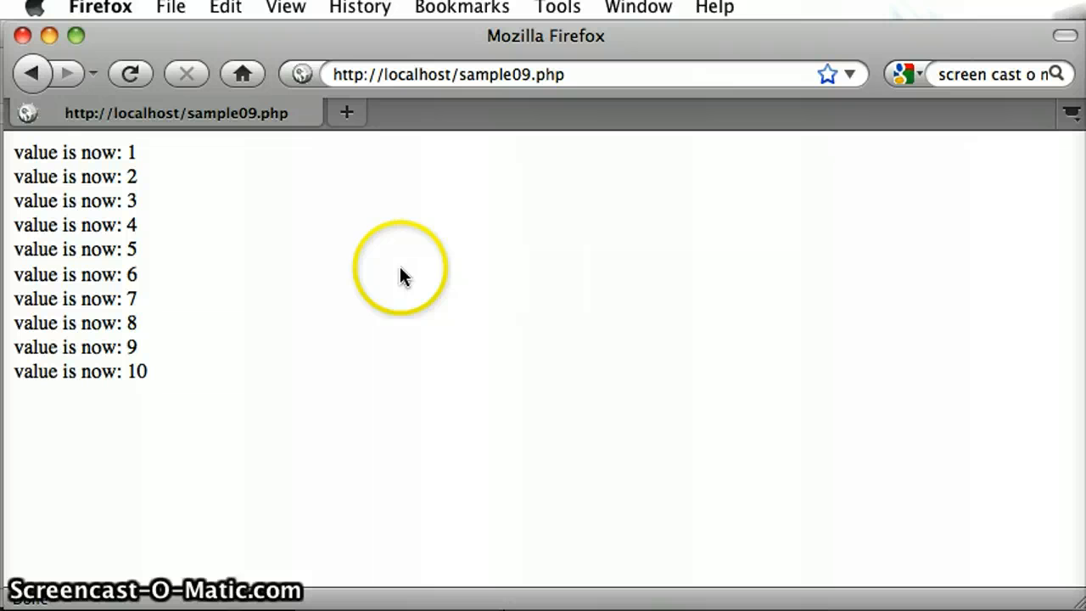
pyautogui.moveTo(105, 157)
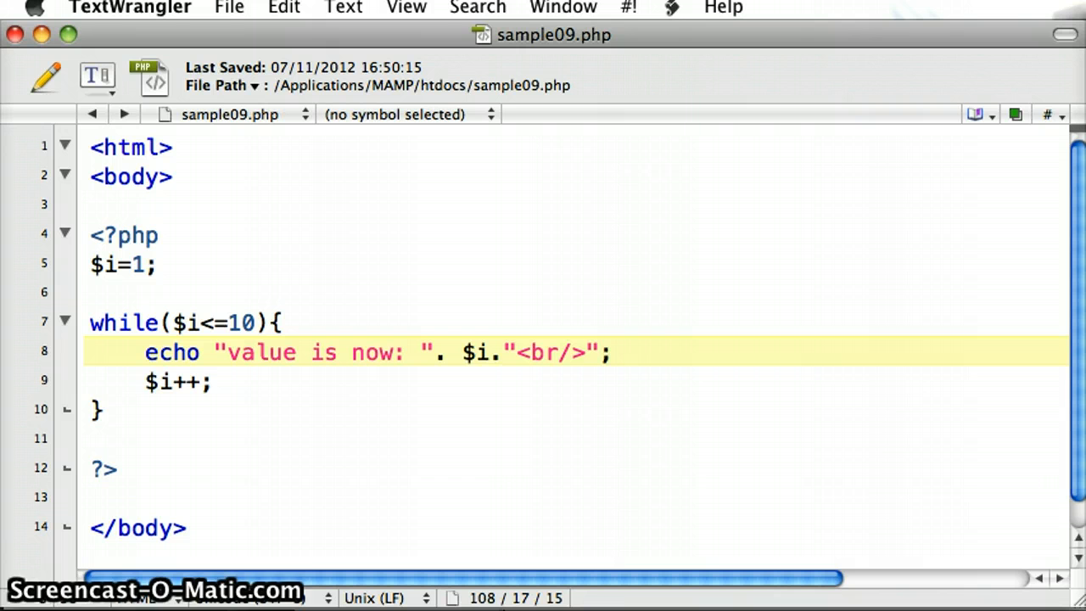
# Delete the $i++; increment line from the while loop body
pyautogui.click(598, 351)
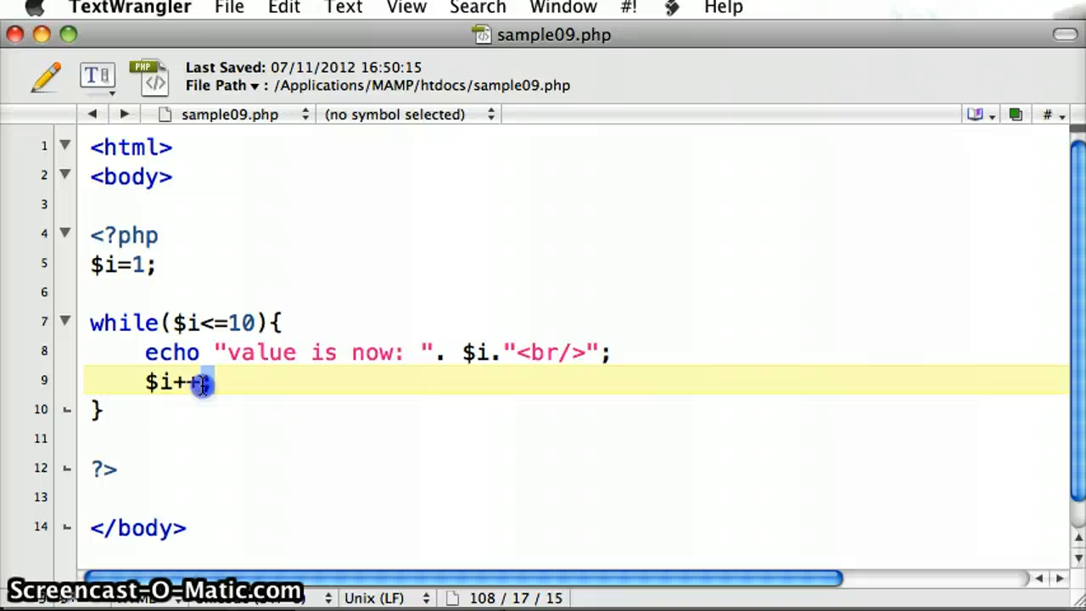
pyautogui.write(';')
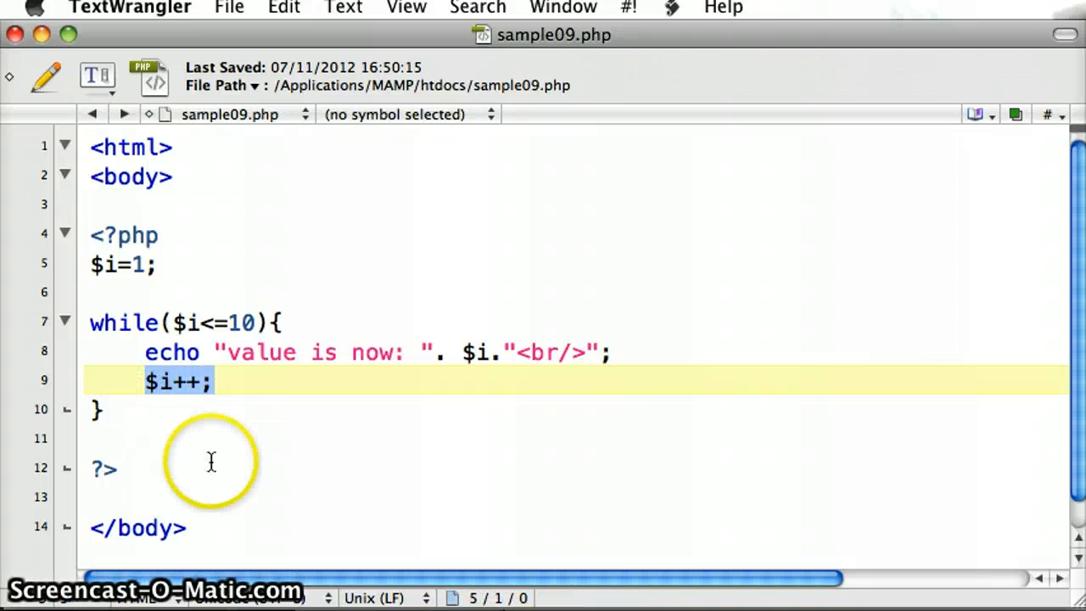
pyautogui.press('Delete')
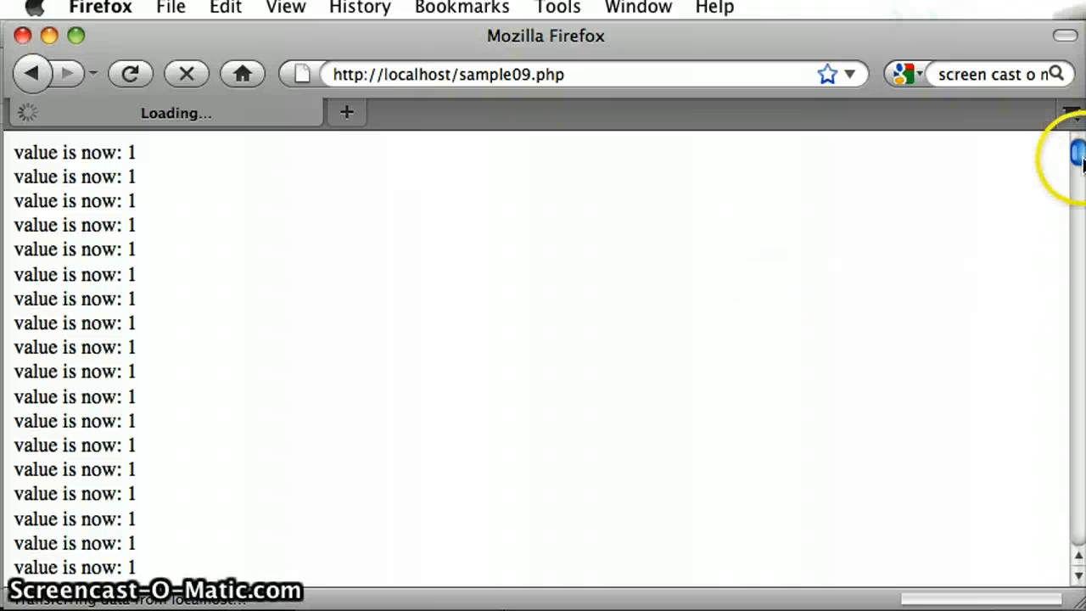
# Scroll down the endlessly repeating "value is now: 1" output in Firefox
pyautogui.scroll(-3)
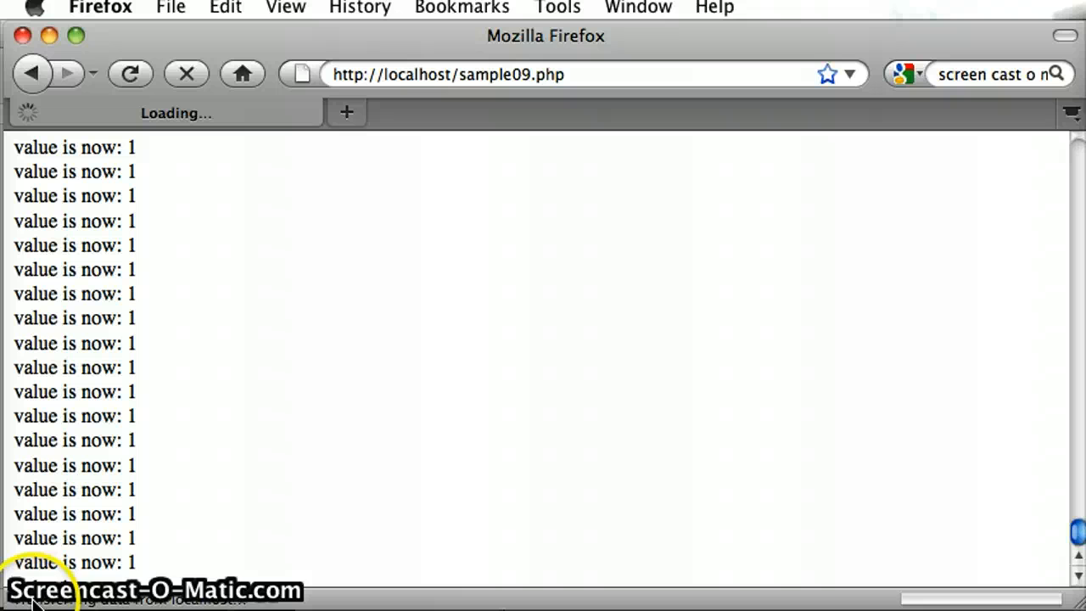
pyautogui.moveTo(221, 600)
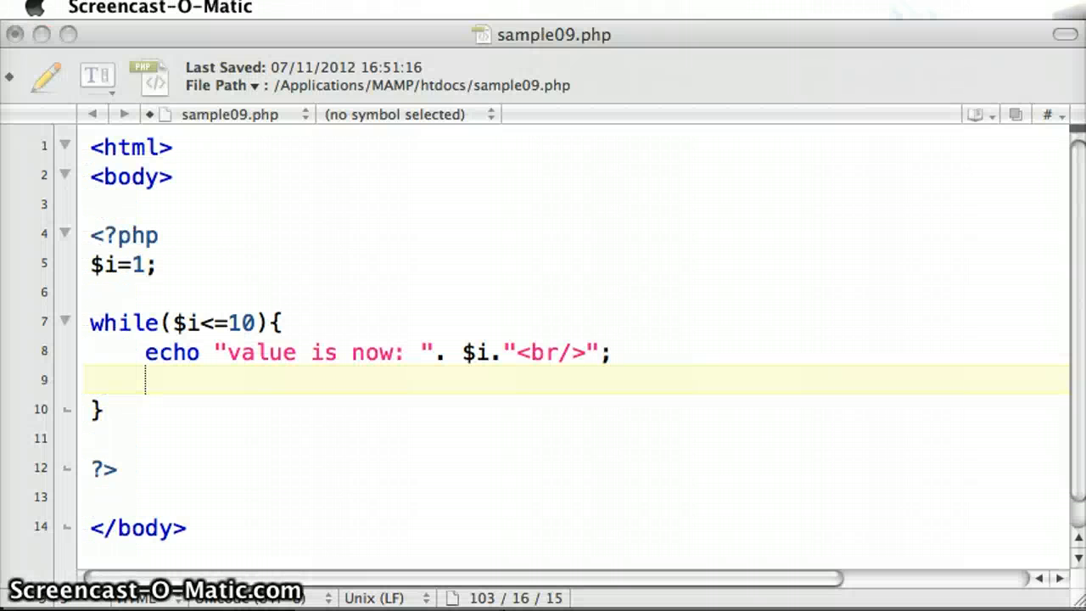
# Retype the increment as i++; on the empty loop-body line, missing the dollar sign
pyautogui.click(387, 380)
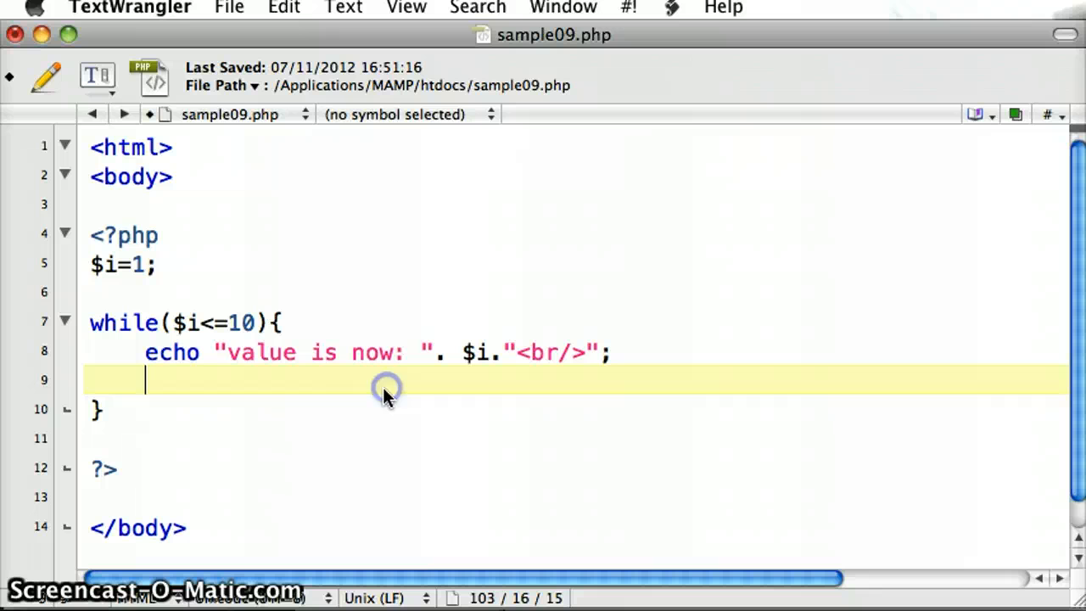
pyautogui.moveTo(241, 391)
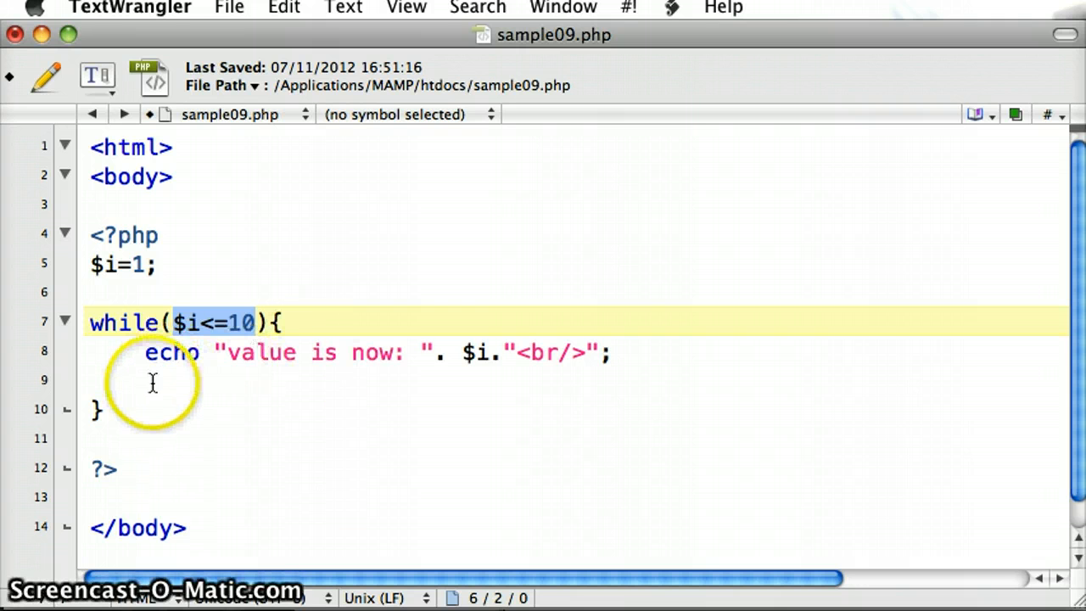
pyautogui.write('i+')
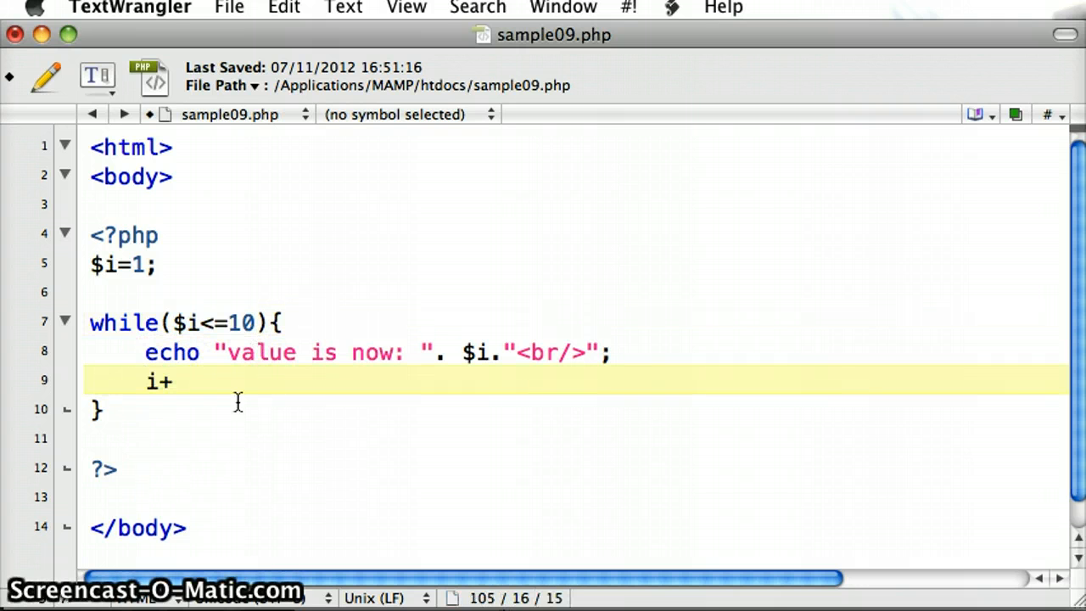
pyautogui.write('+;')
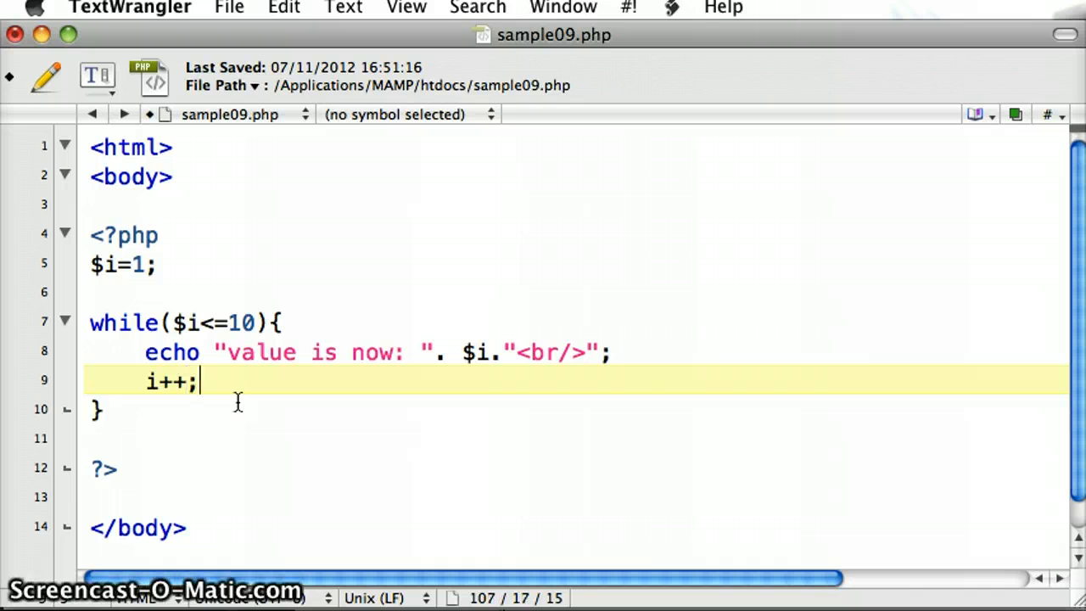